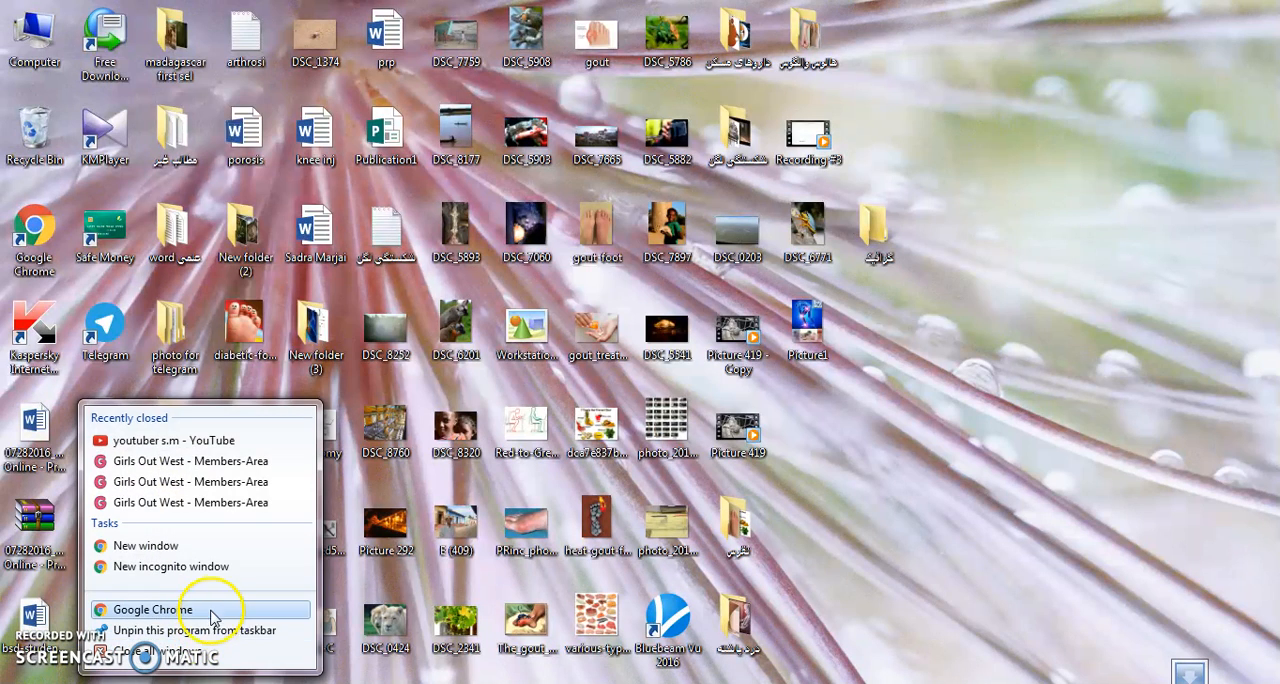
# - Launch Chrome, go to roblox.com and log out of the existing account via the gear menu
pyautogui.click(150, 610)
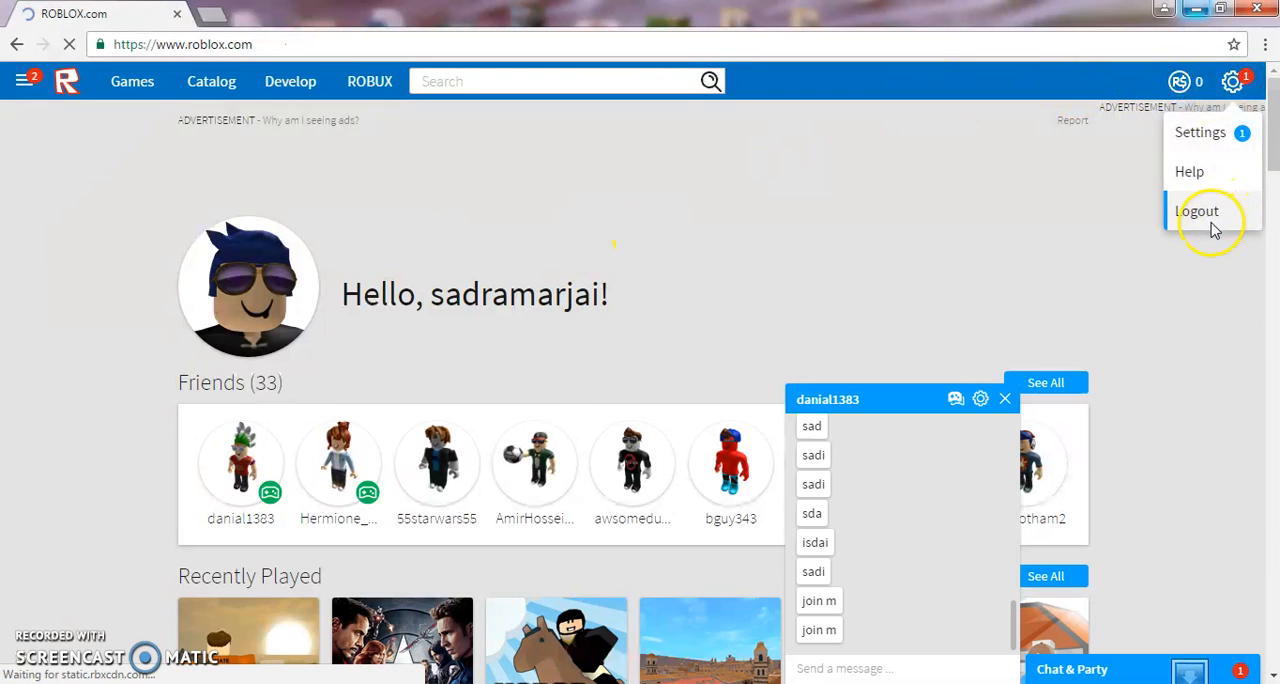
pyautogui.click(1200, 212)
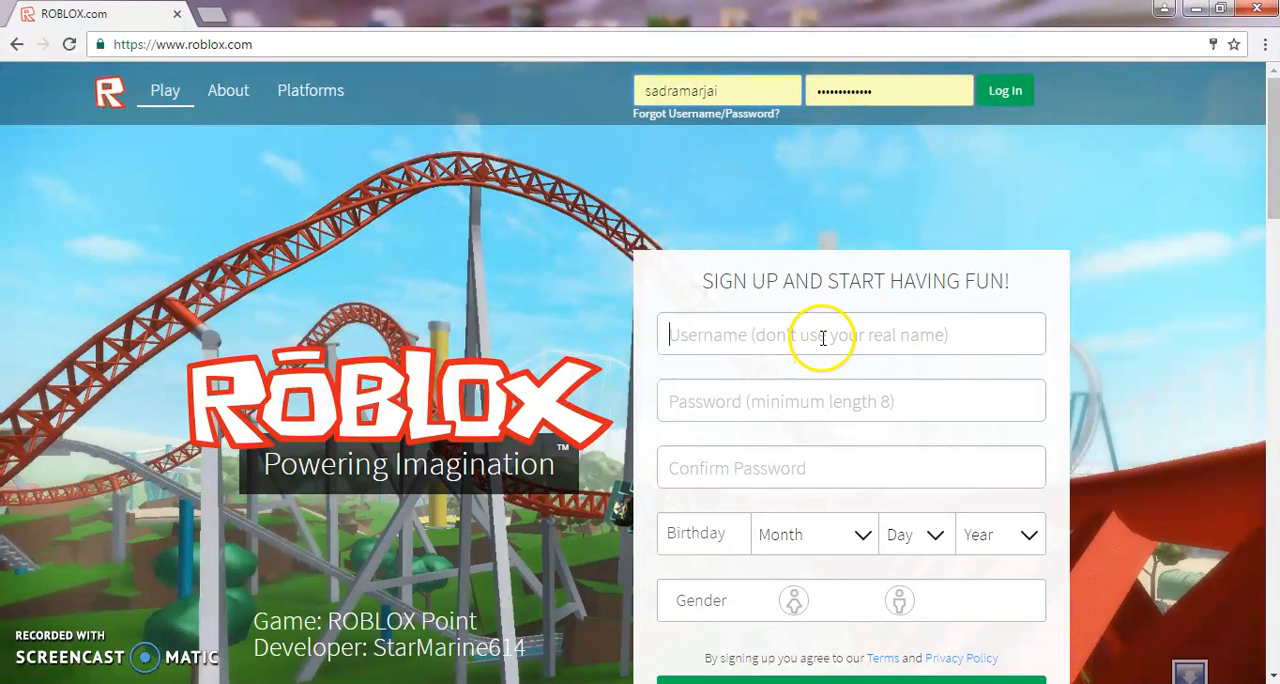
# - Enter the username whateveryouwantlol, then the password and its matching confirmation
pyautogui.click(852, 334)
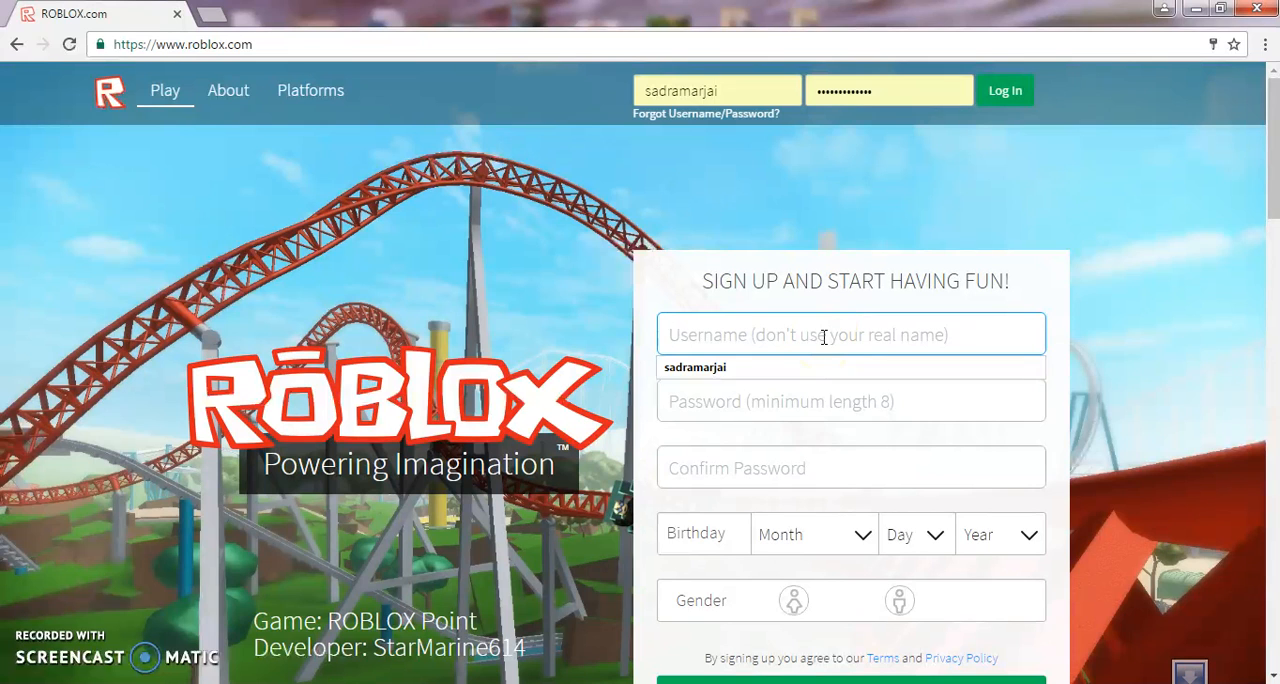
pyautogui.write('wha')
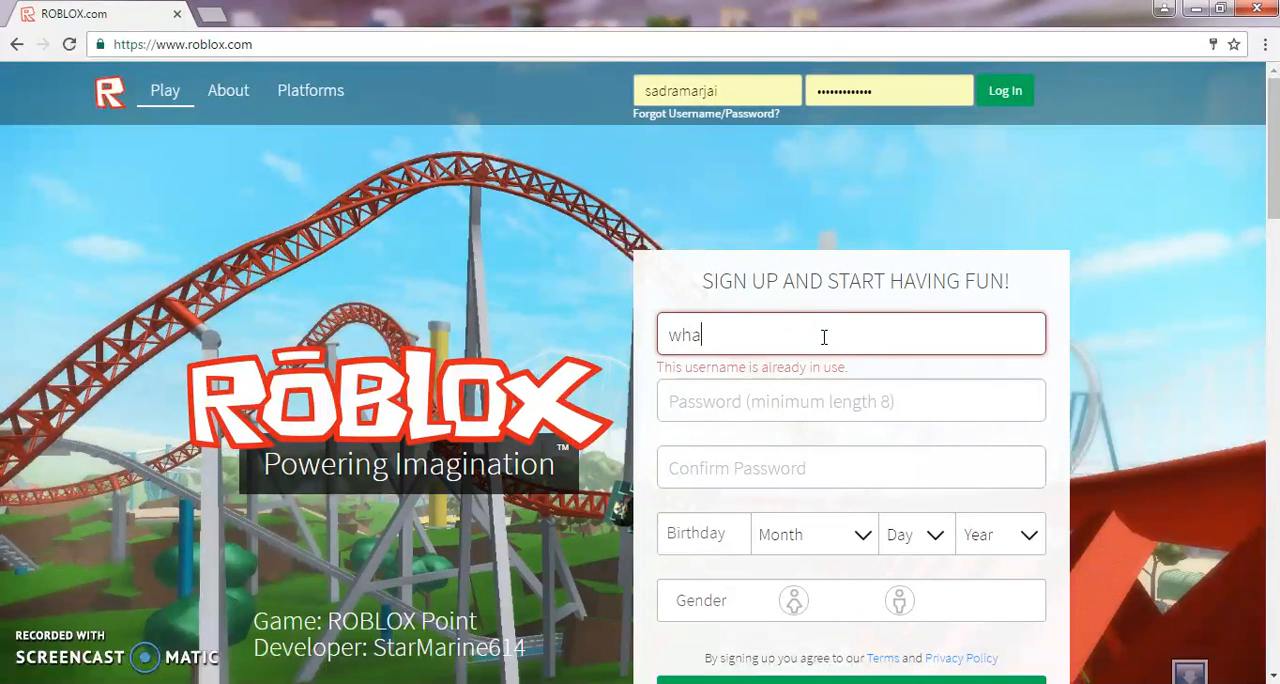
pyautogui.write('te')
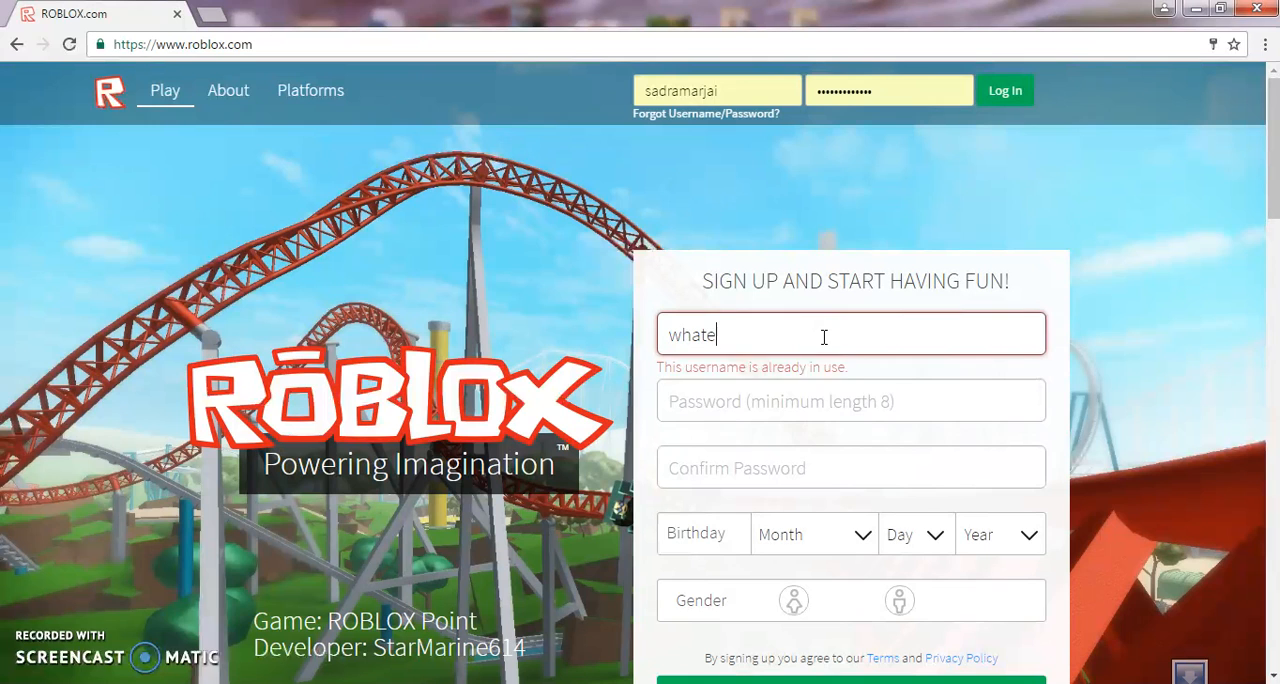
pyautogui.write('veryou')
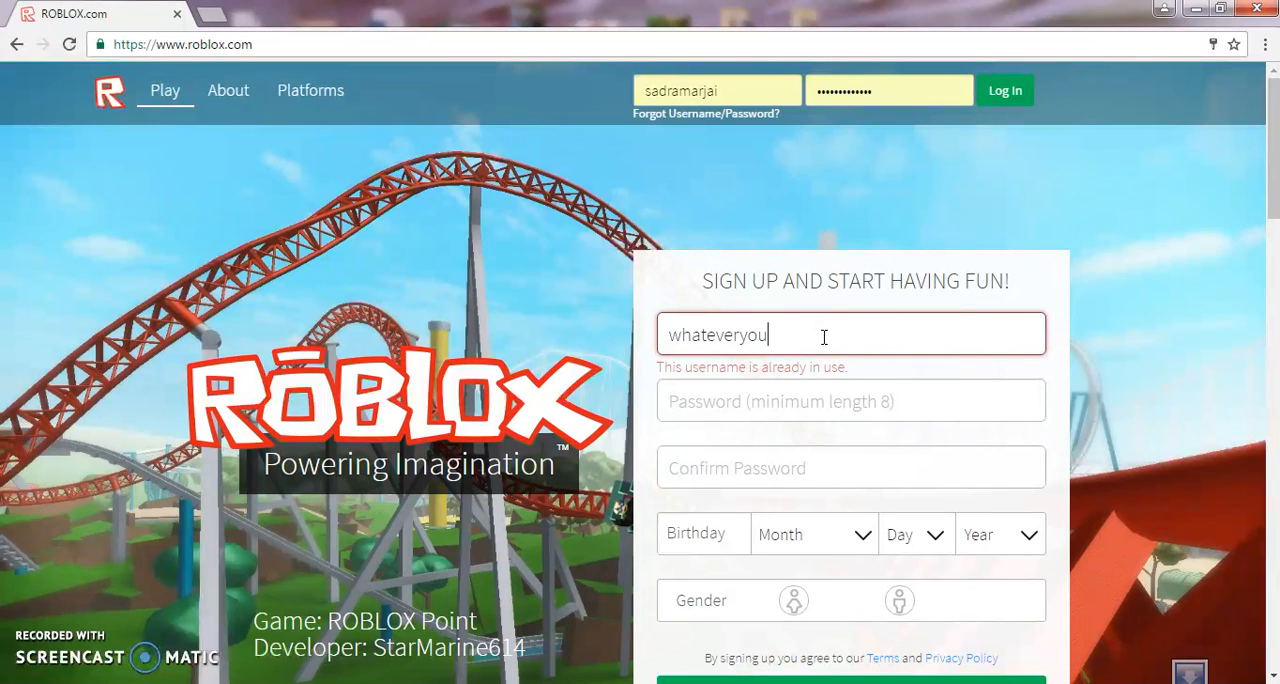
pyautogui.write('want')
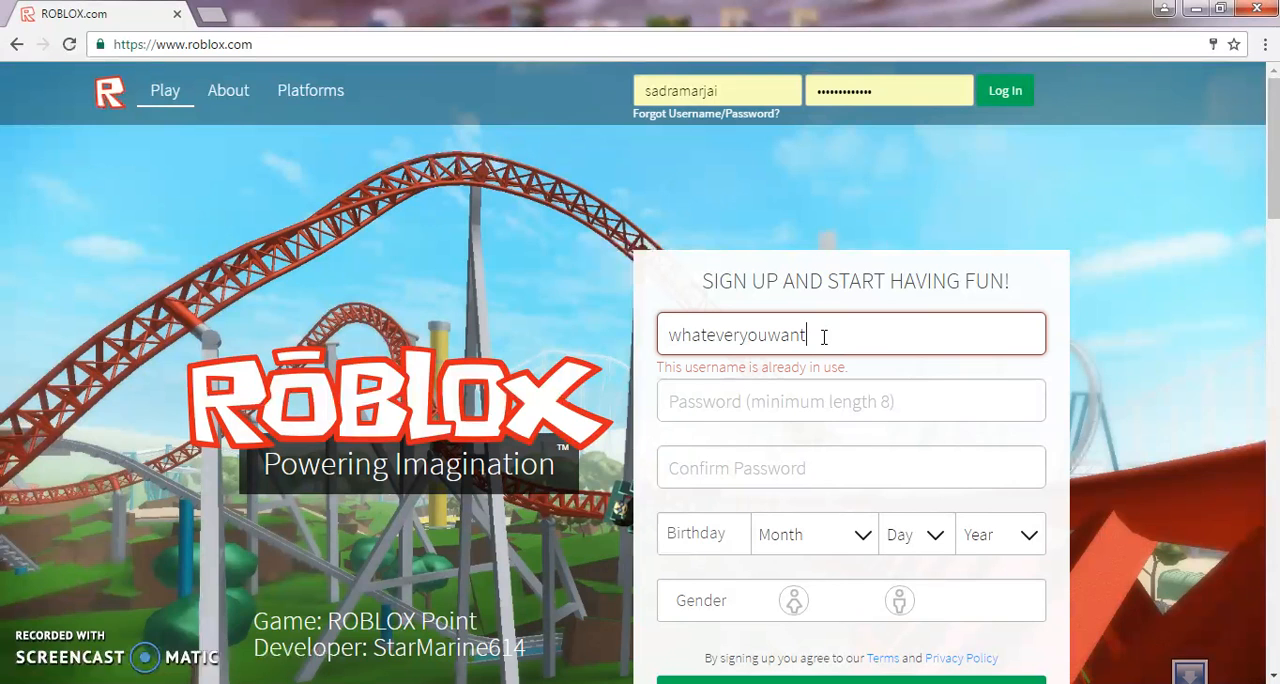
pyautogui.write('lol')
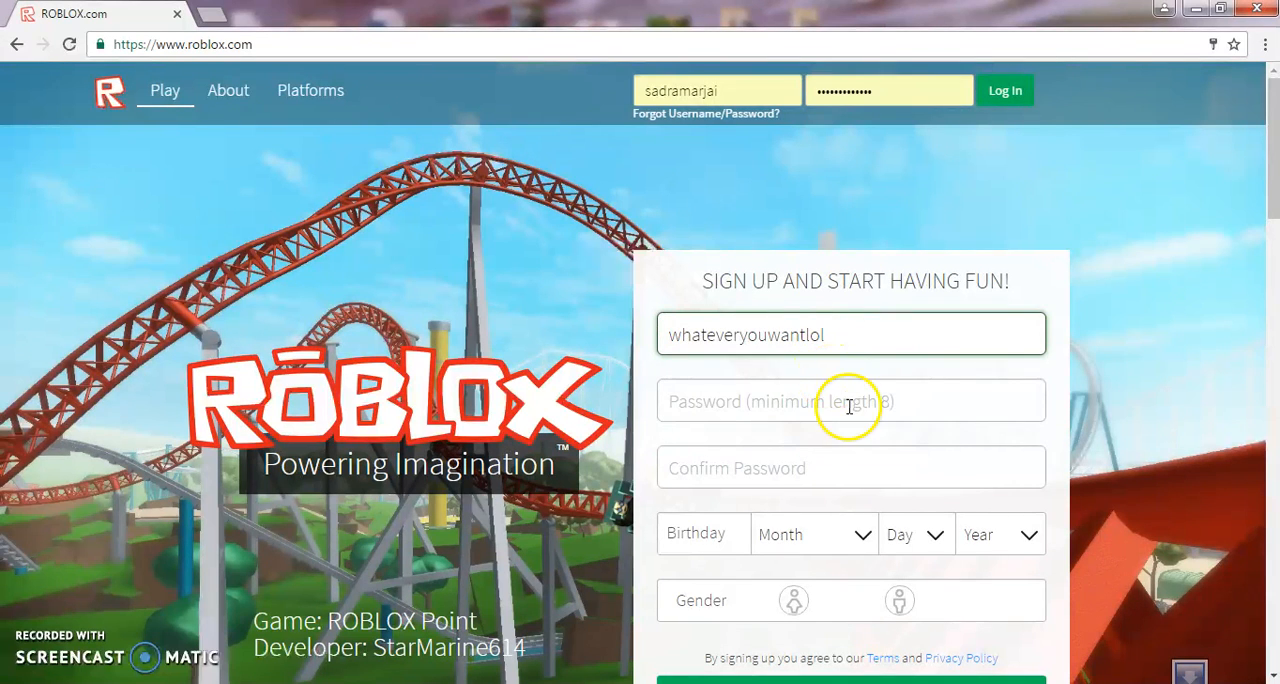
pyautogui.click(850, 400)
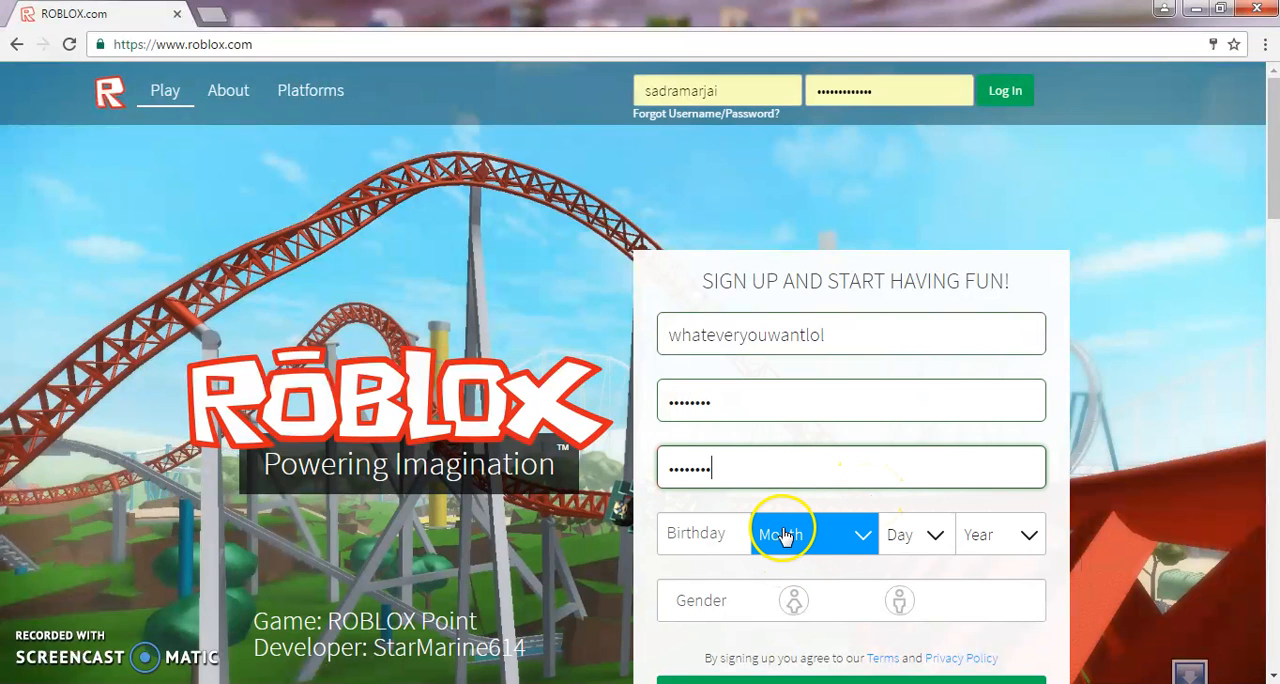
# - Set the birthday to June 12, 1998 and sign up, landing on the games page
pyautogui.click(810, 532)
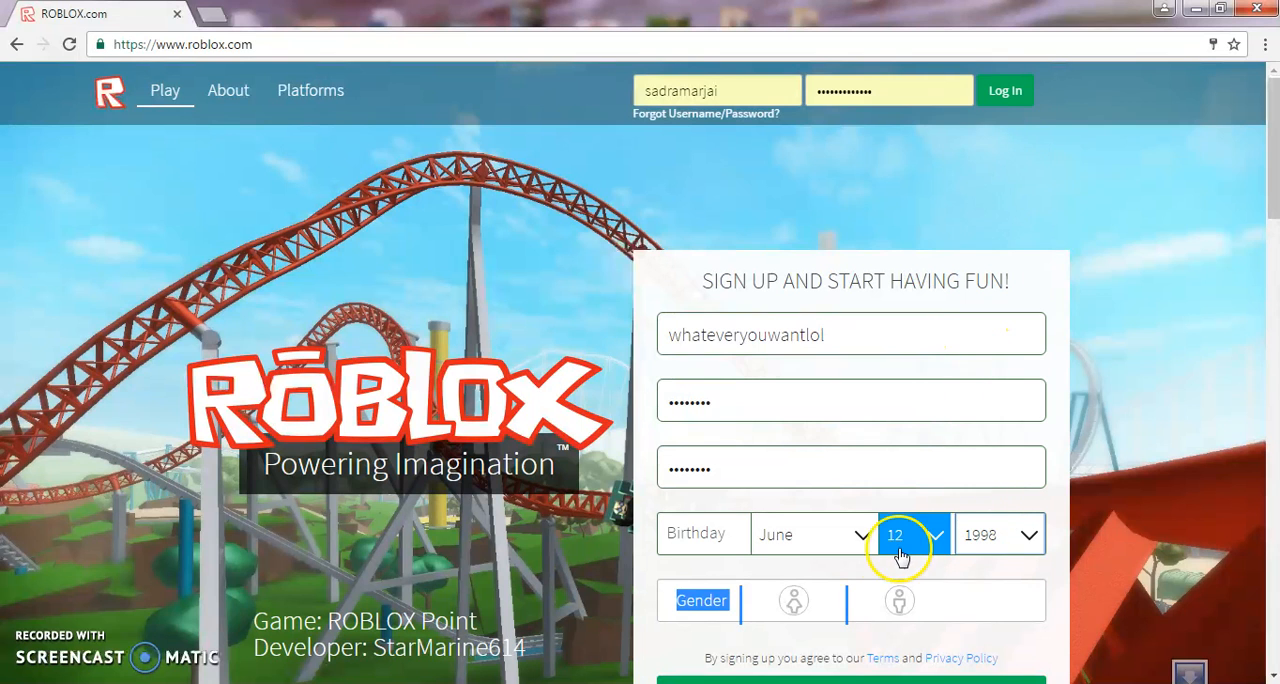
pyautogui.scroll(-3)
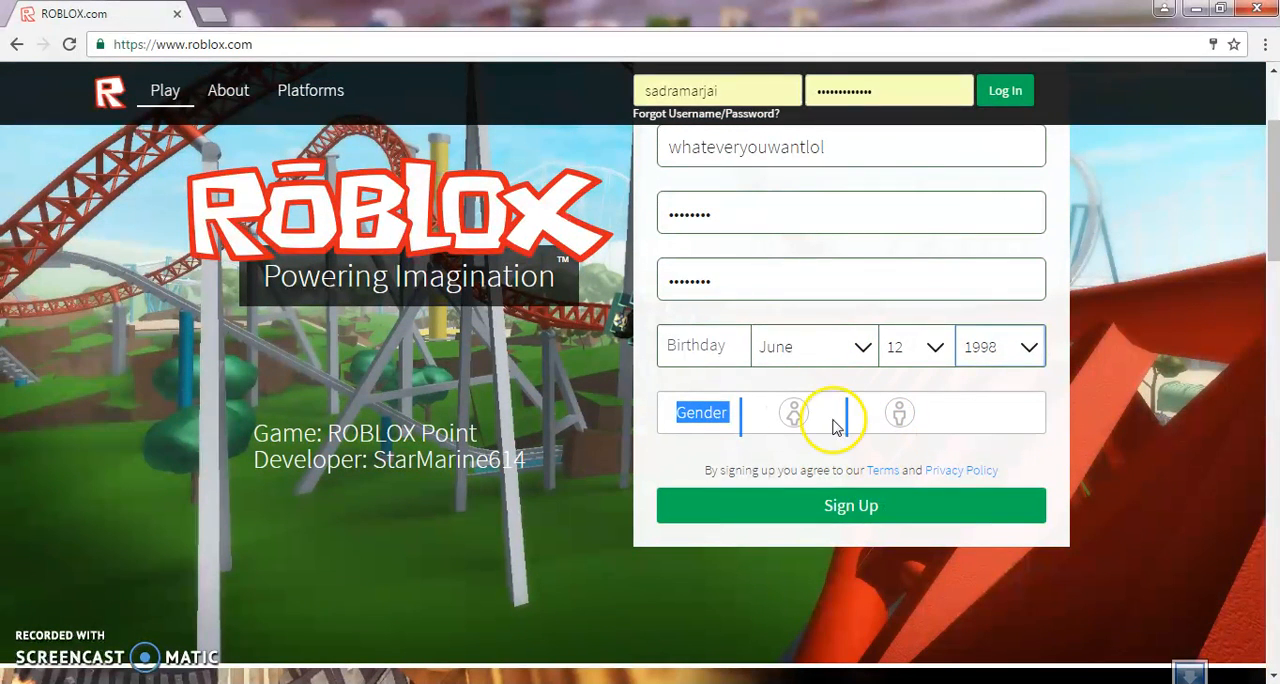
pyautogui.moveTo(856, 460)
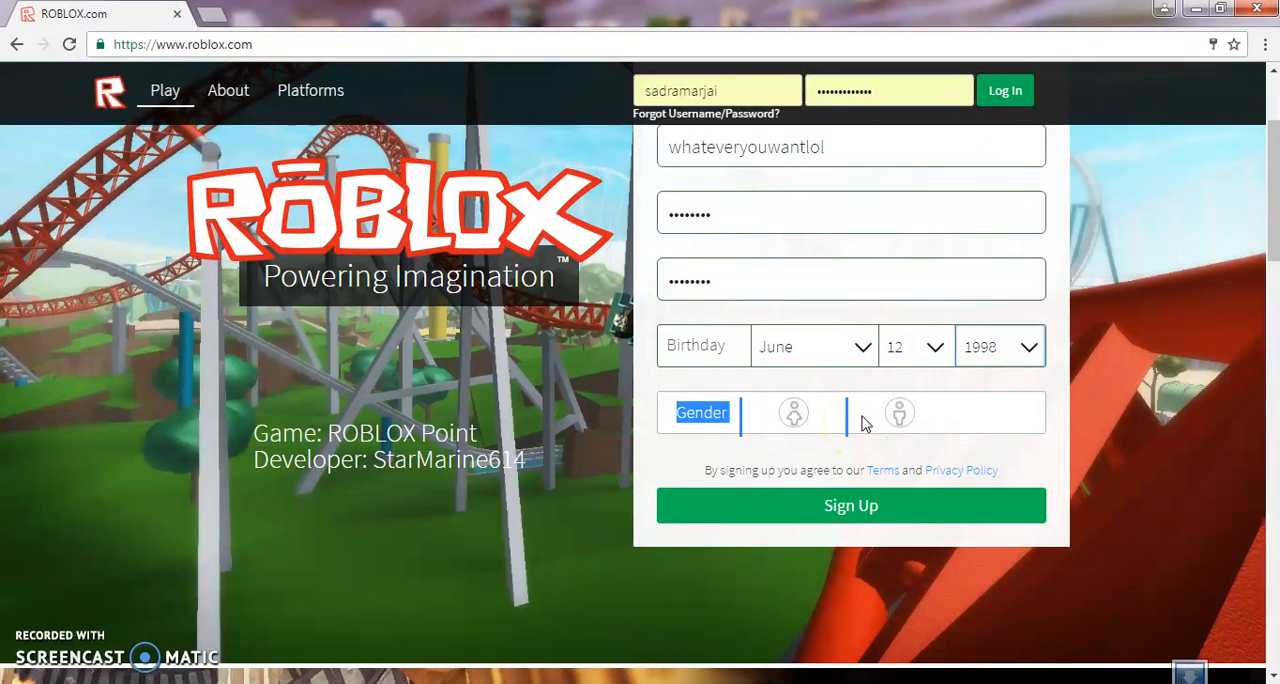
pyautogui.moveTo(868, 416)
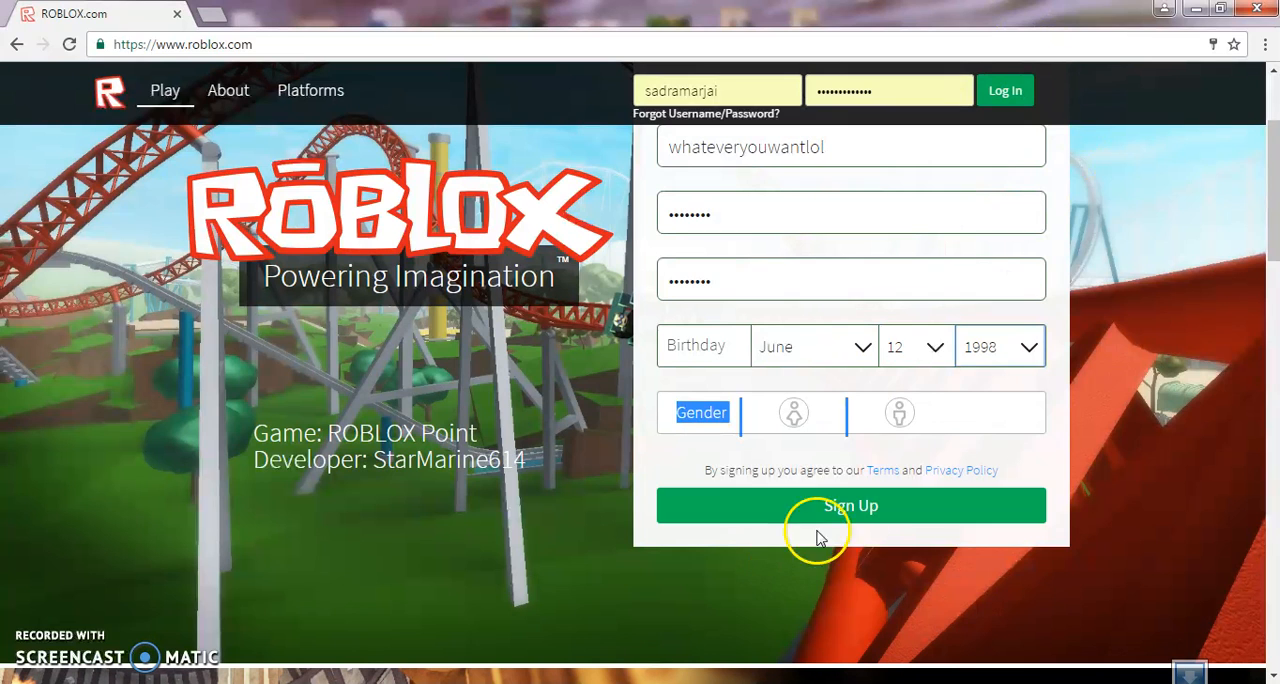
pyautogui.click(898, 412)
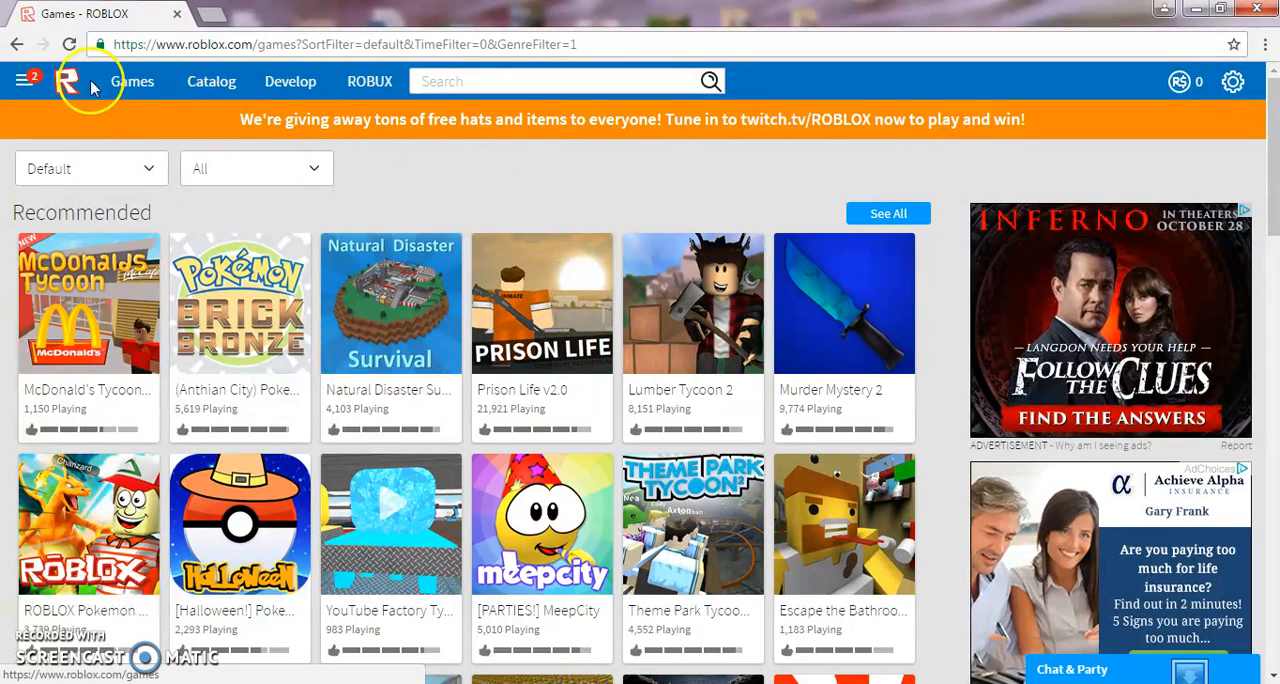
# - Go to the Home page from the side menu, greeting the new user whateveryouwantlol
pyautogui.click(26, 80)
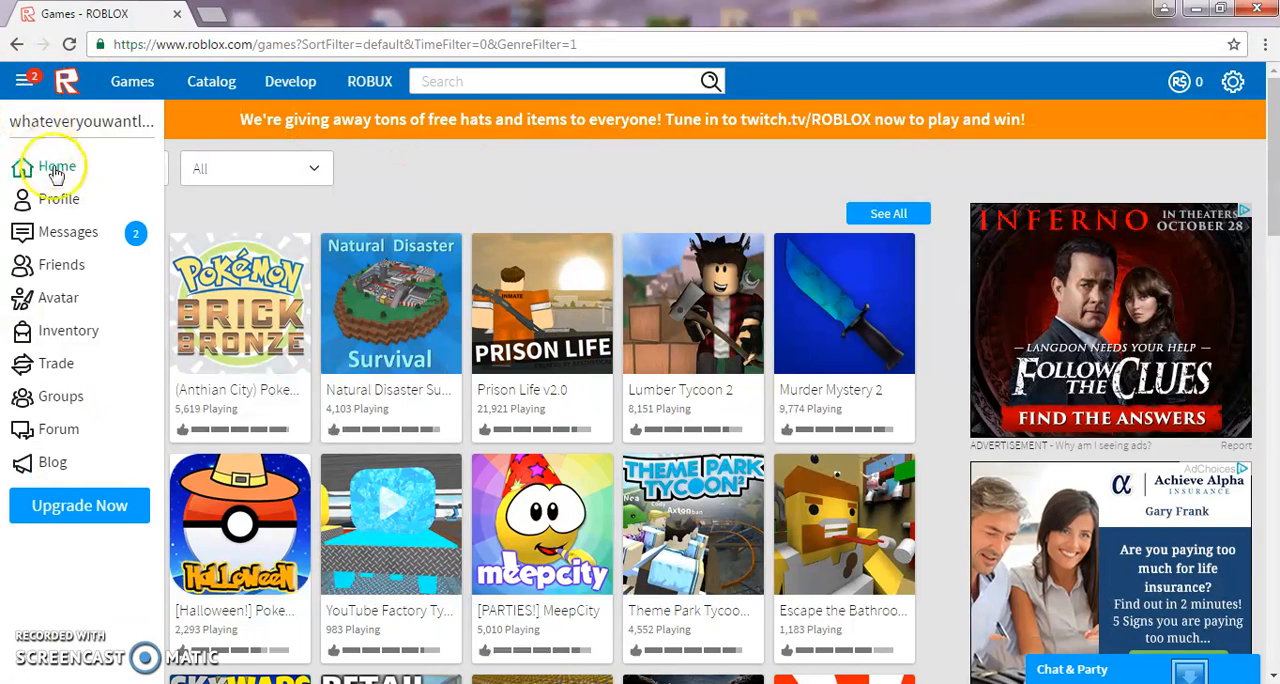
pyautogui.click(56, 166)
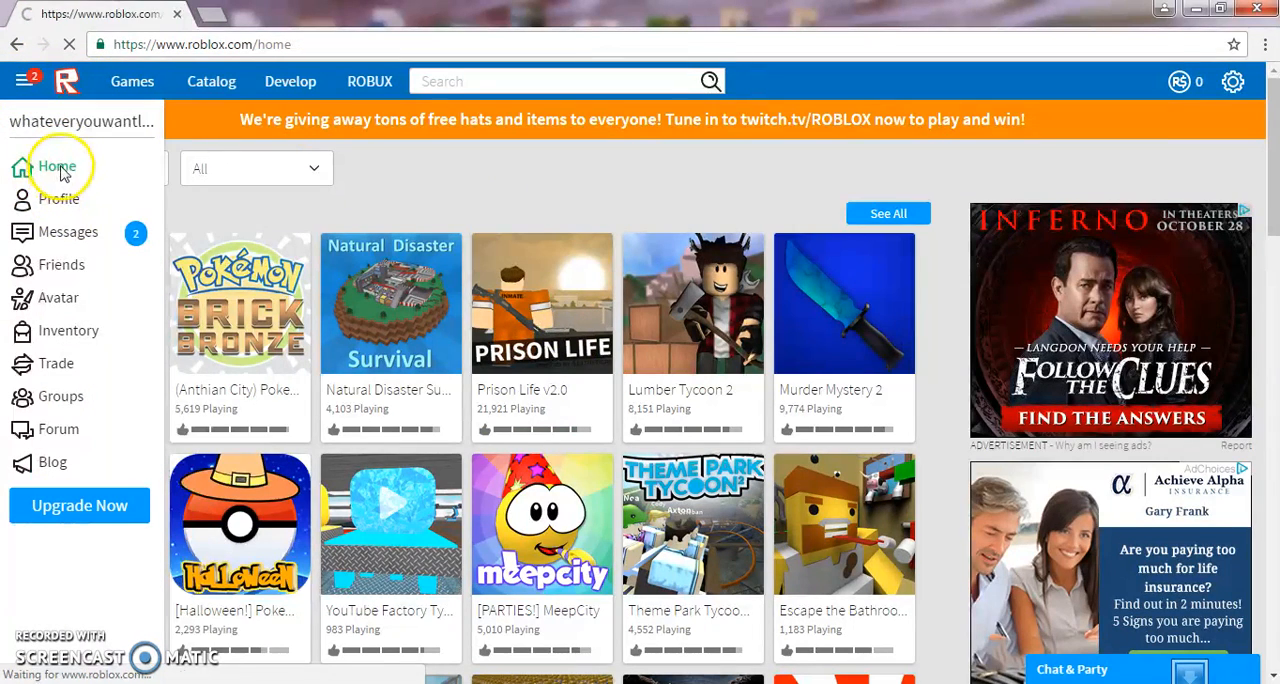
pyautogui.click(56, 166)
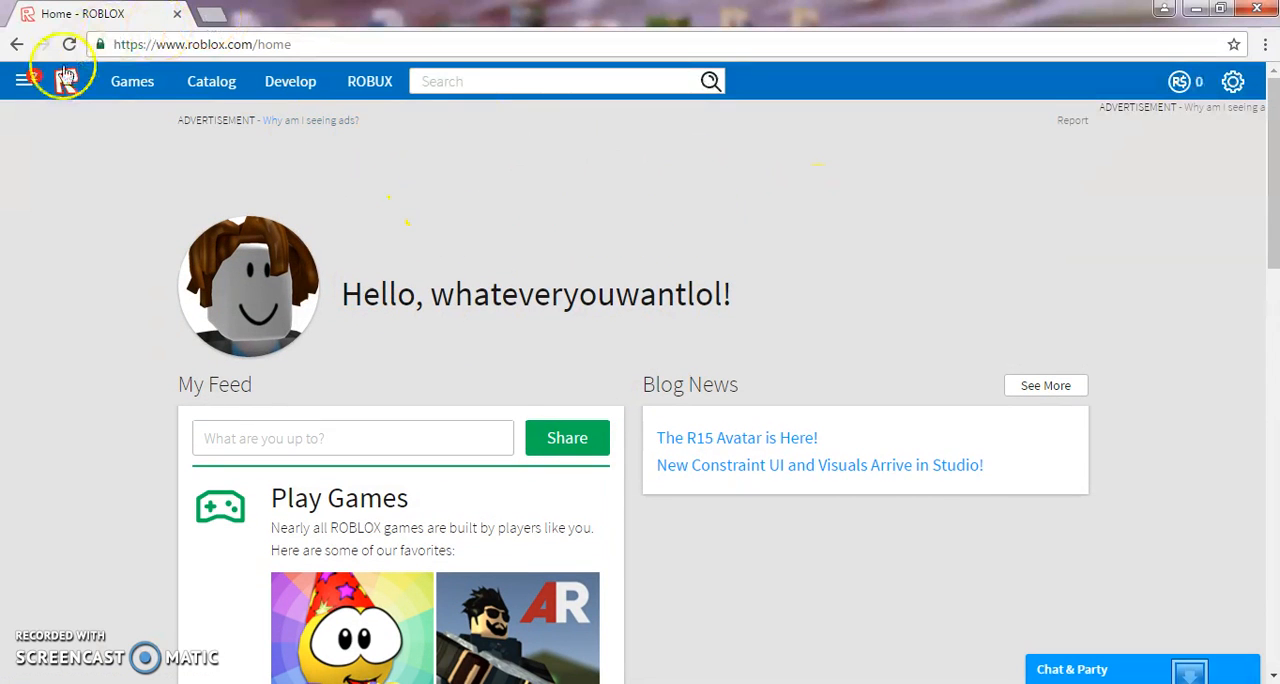
# - Return to the Games list and bring the side navigation menu back up
pyautogui.click(132, 80)
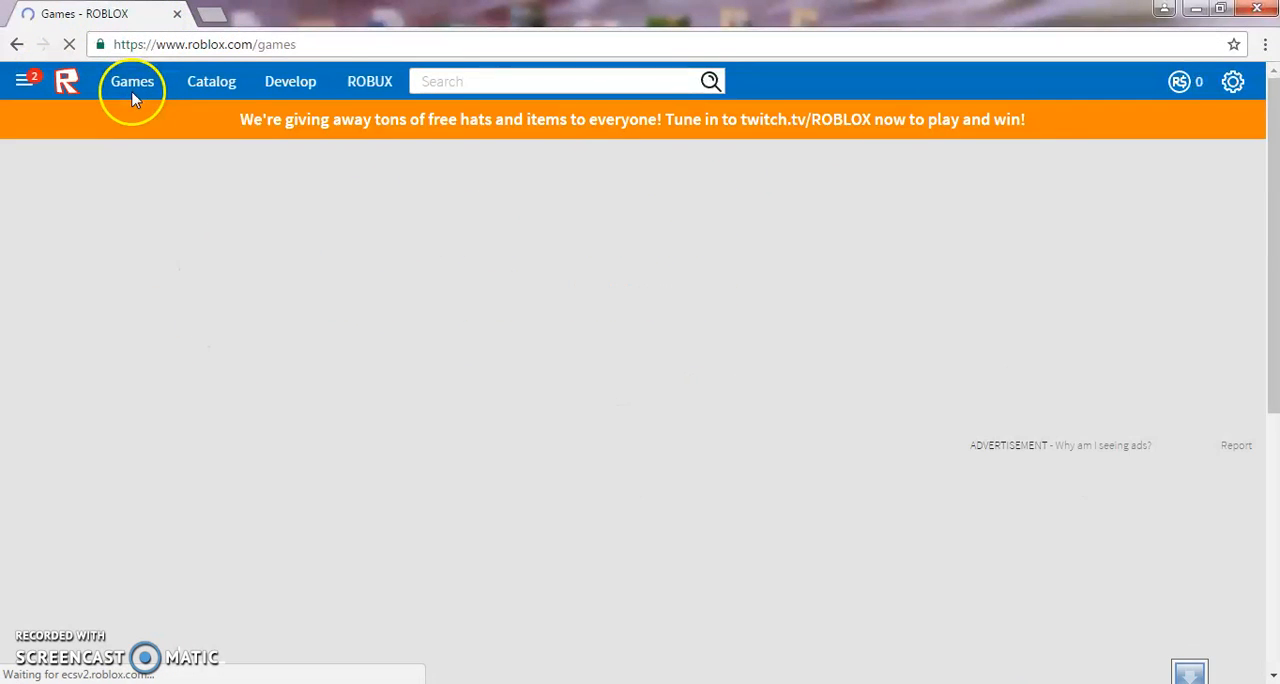
pyautogui.click(132, 80)
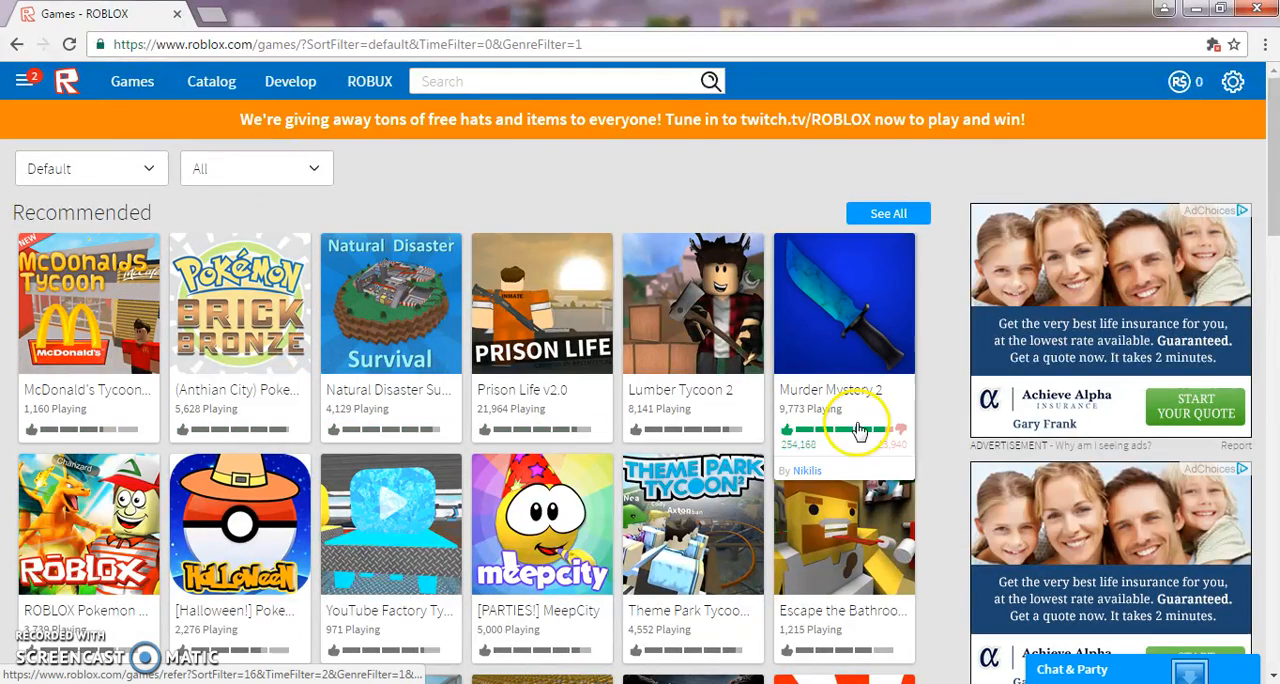
pyautogui.scroll(-3)
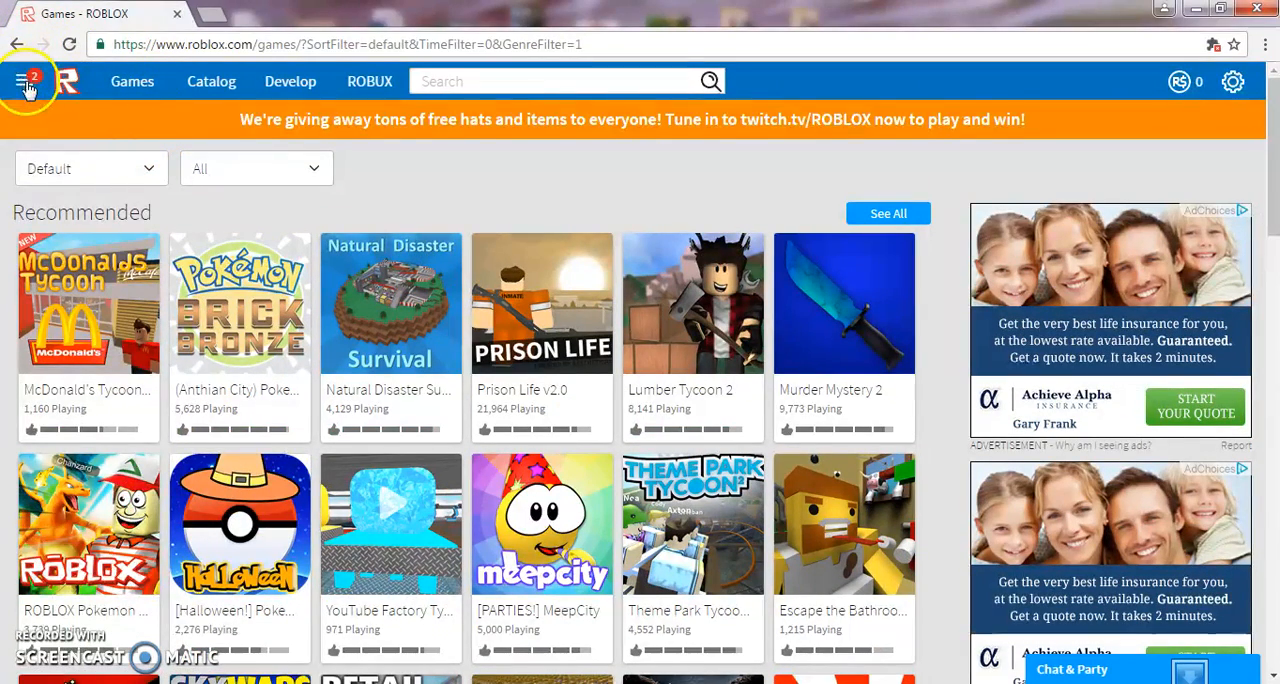
pyautogui.click(24, 80)
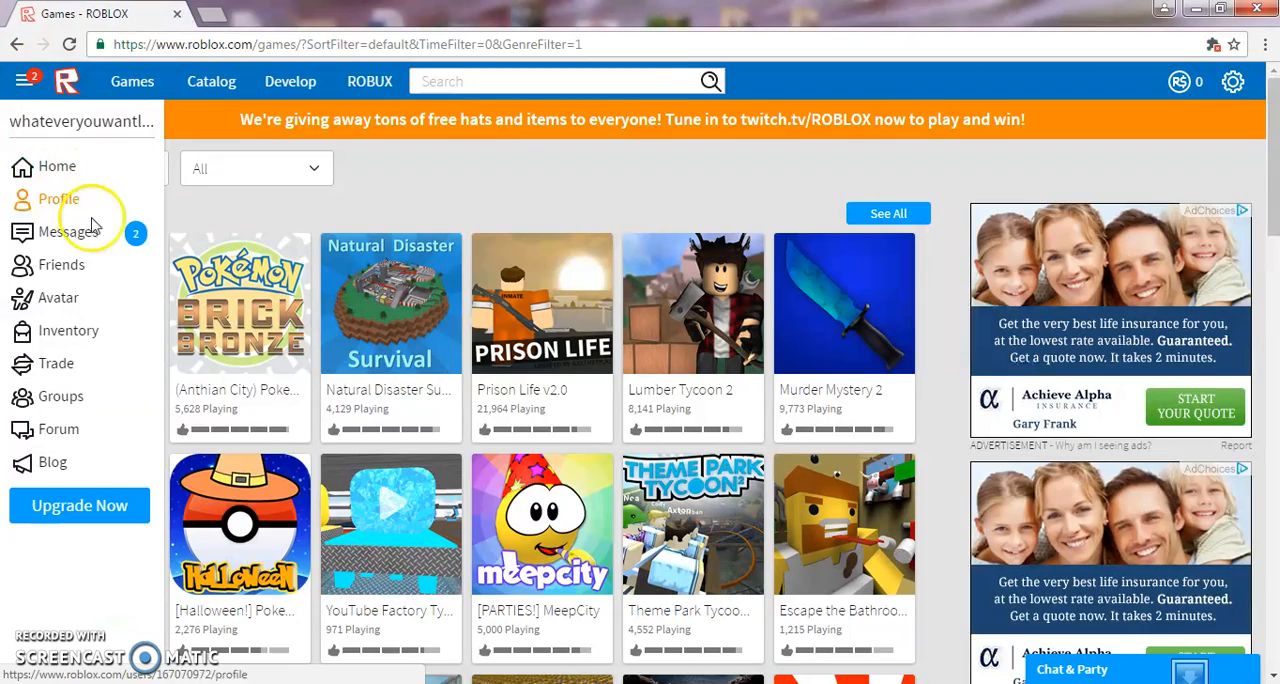
pyautogui.moveTo(1004, 100)
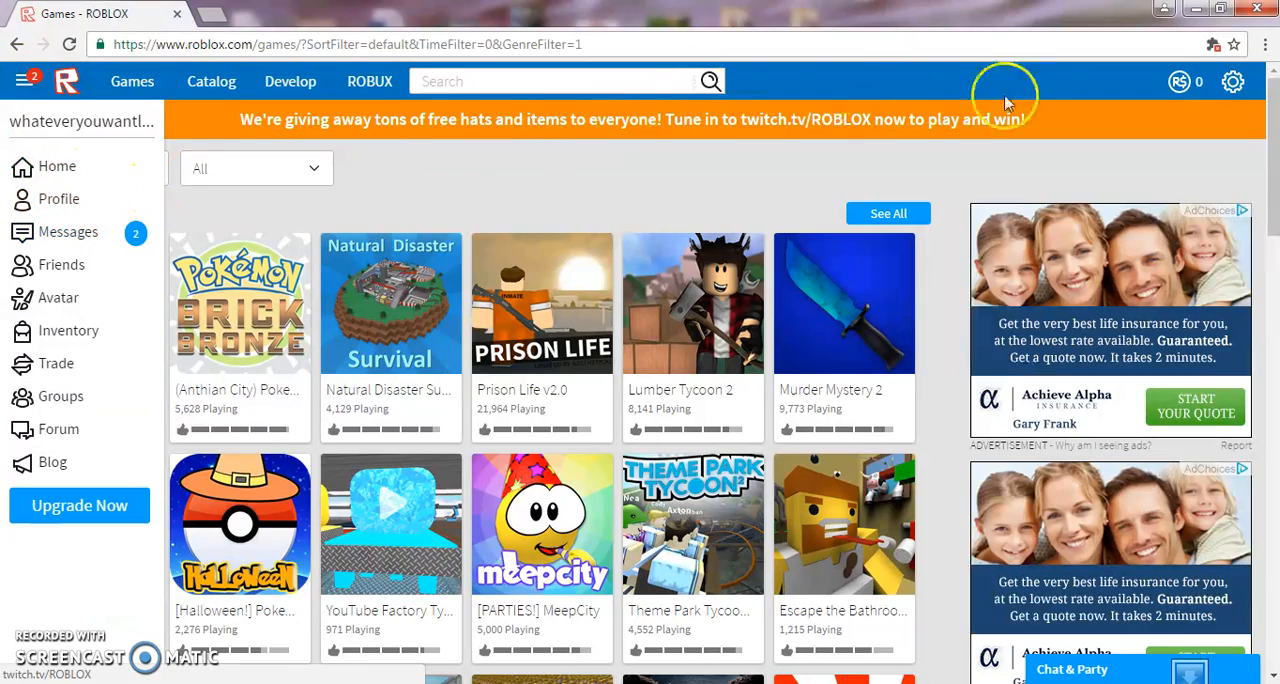